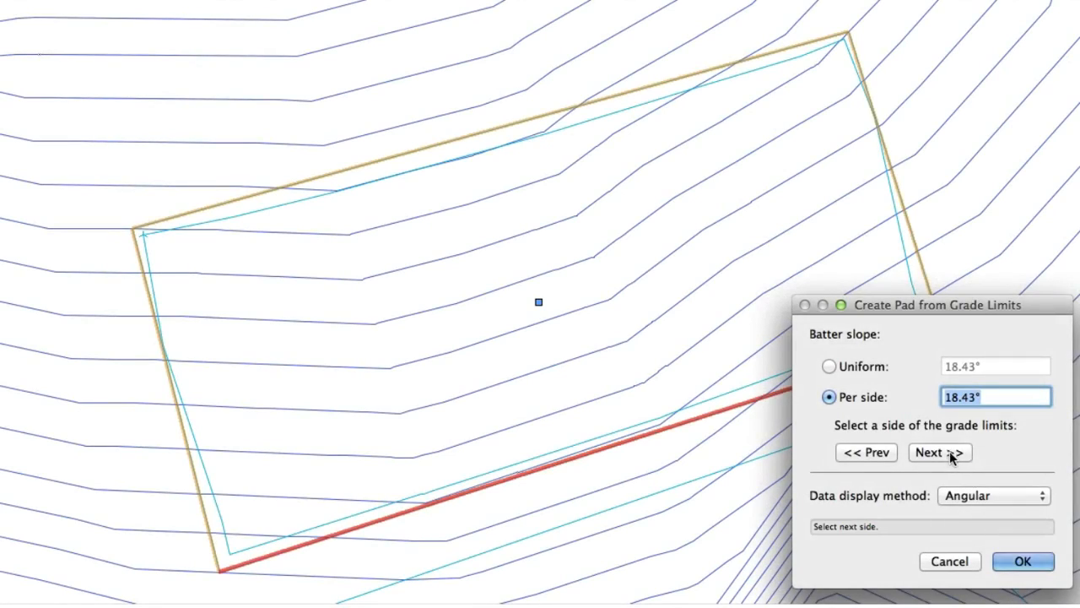
Switch the pad slope display method to Rise-over-run, so the side reads 1:3.
{"action": "left_click", "coordinate": [940, 453]}
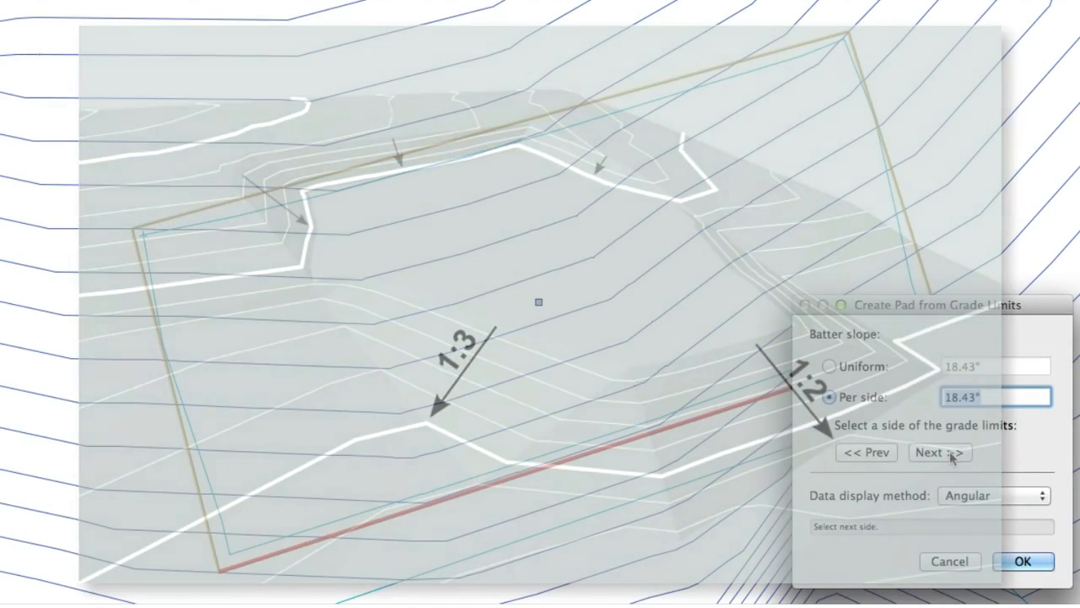
{"action": "left_click", "coordinate": [987, 495]}
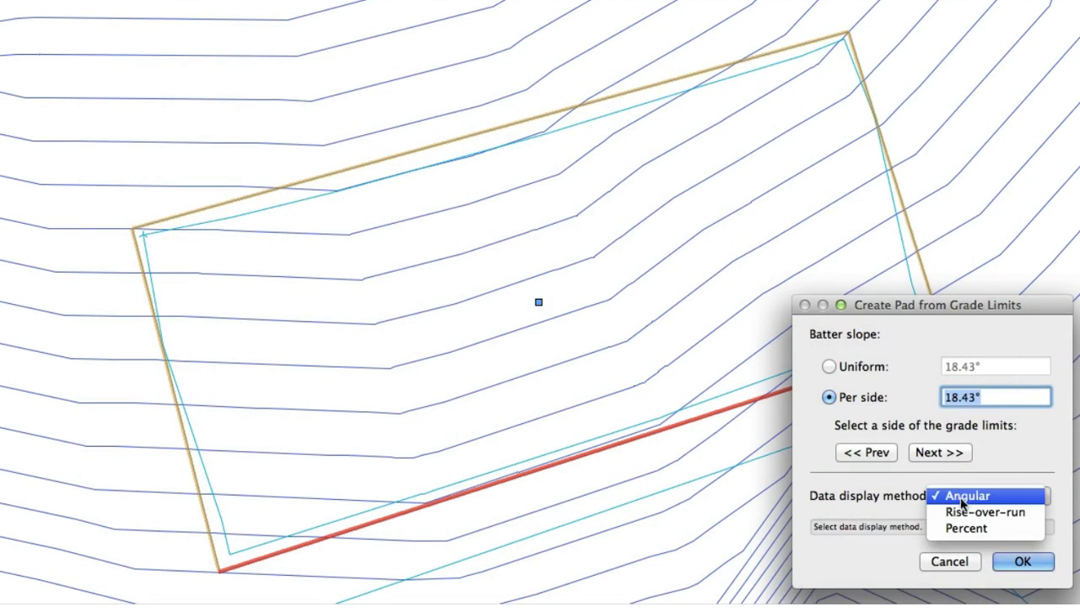
{"action": "left_click", "coordinate": [978, 512]}
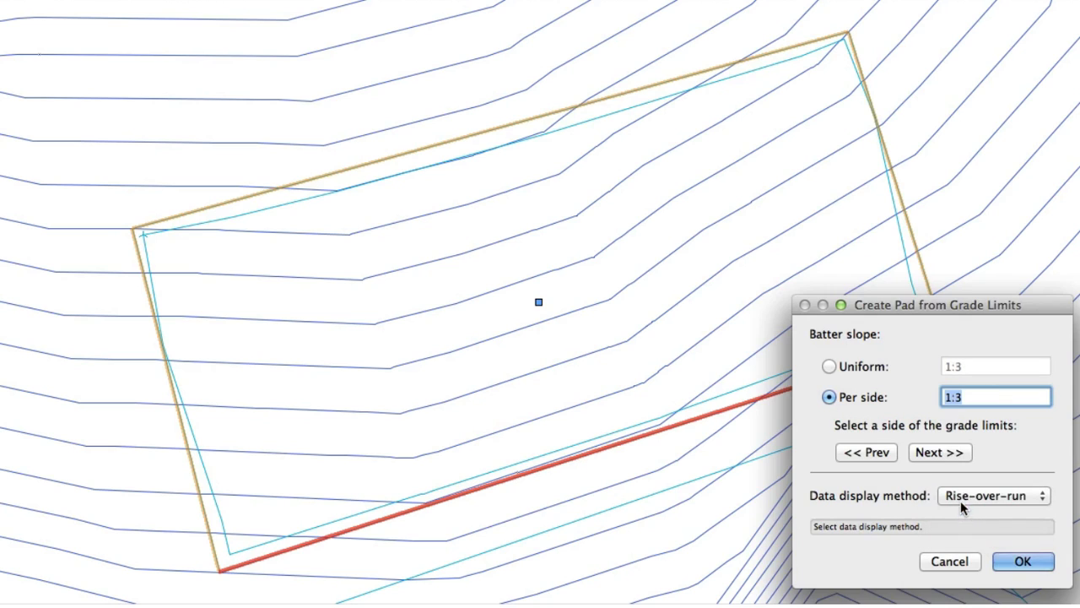